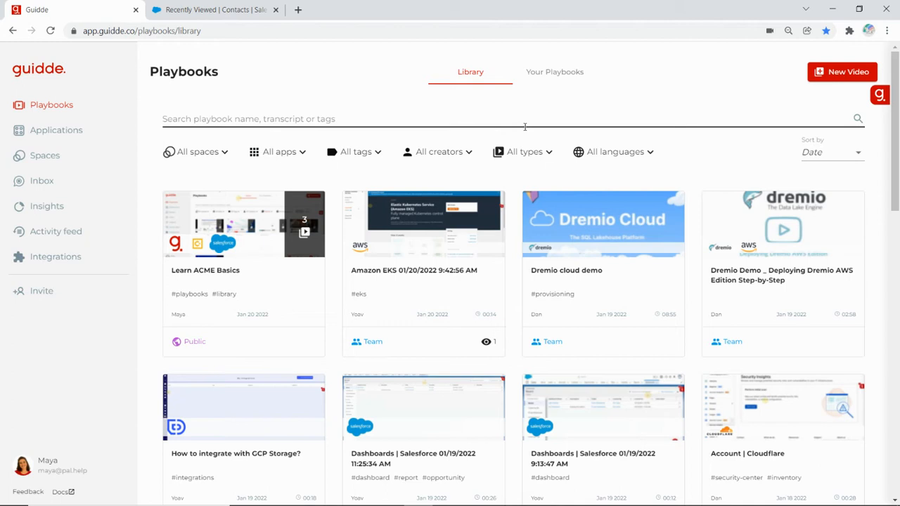
{"action": "mouse_move", "coordinate": [357, 77]}
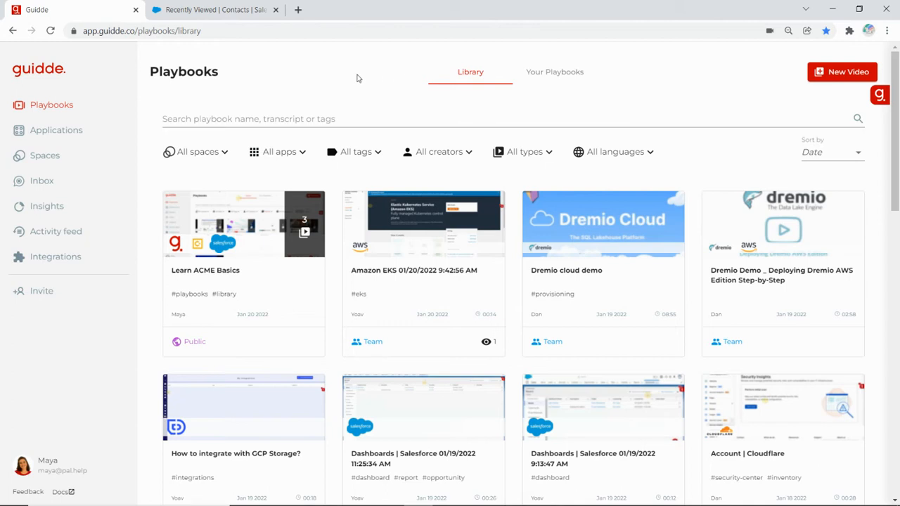
{"action": "mouse_move", "coordinate": [243, 274]}
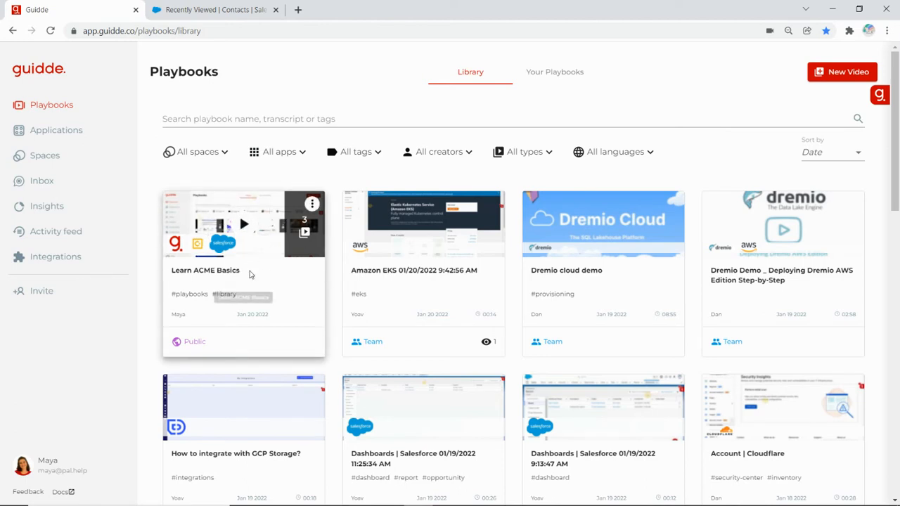
Copy the Learn ACME Basics playlist GIF from its Guidde edit page, then return to Salesforce contacts.
{"action": "left_click", "coordinate": [312, 204]}
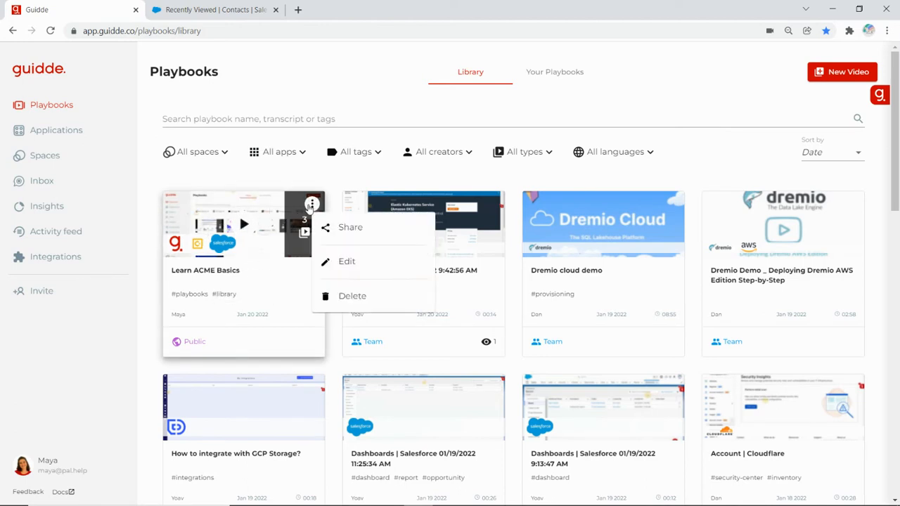
{"action": "mouse_move", "coordinate": [347, 262]}
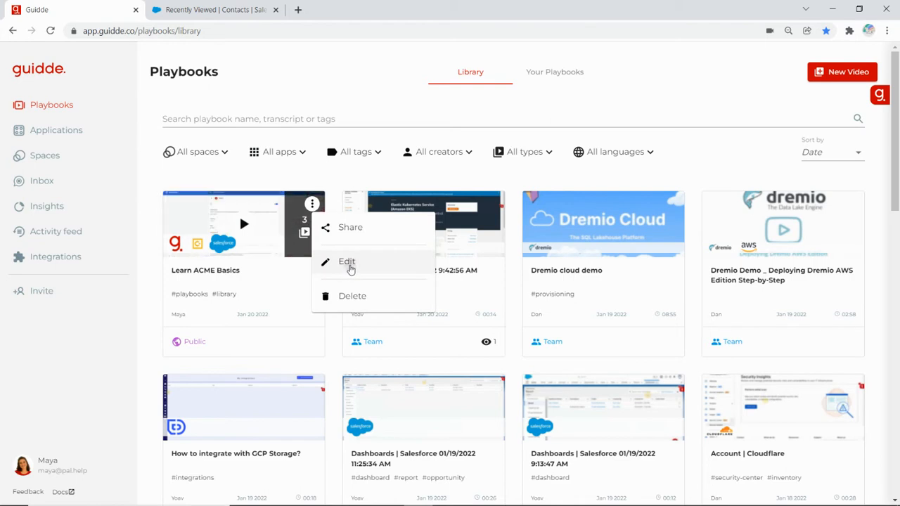
{"action": "left_click", "coordinate": [347, 261]}
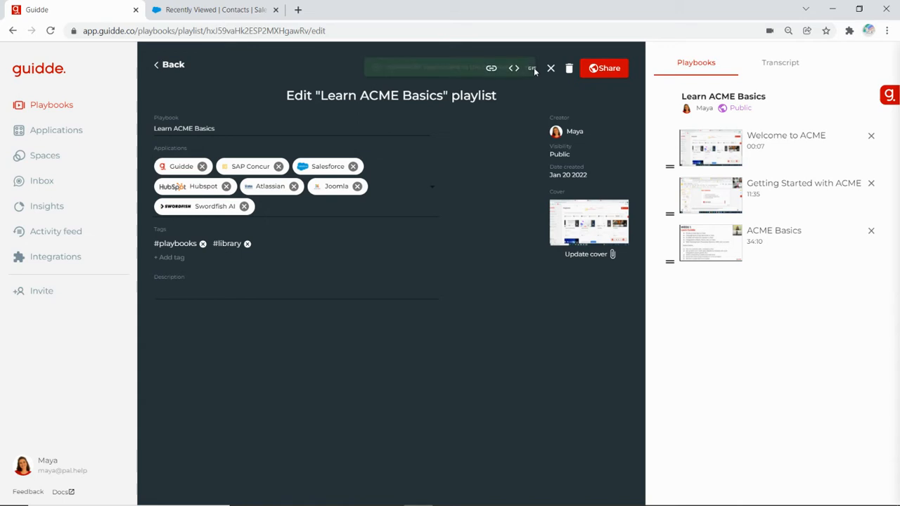
{"action": "left_click", "coordinate": [214, 9]}
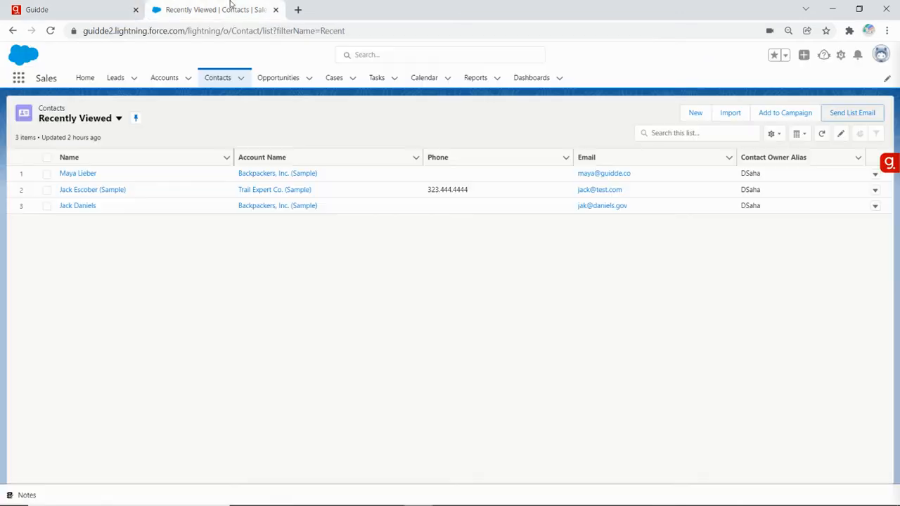
{"action": "mouse_move", "coordinate": [869, 354]}
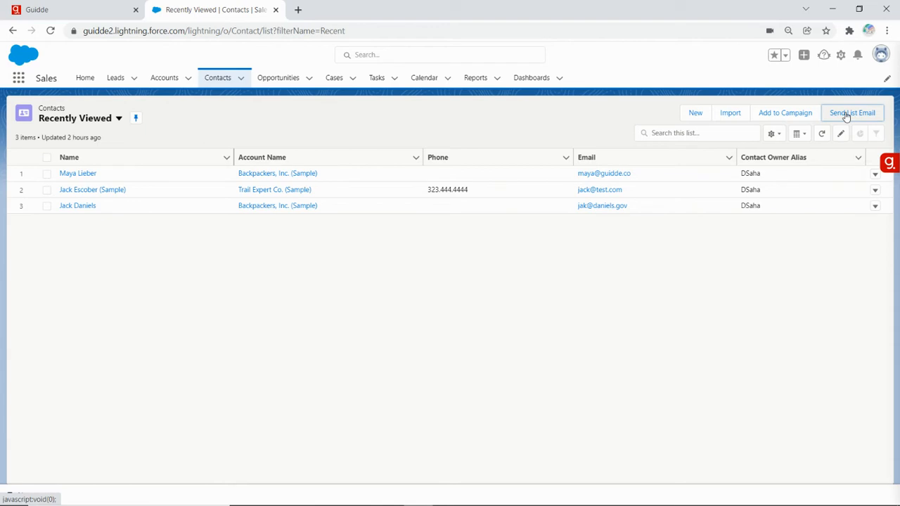
Start a Send List Email draft and paste the Learn ACME Basics GIF into its body.
{"action": "left_click", "coordinate": [852, 112]}
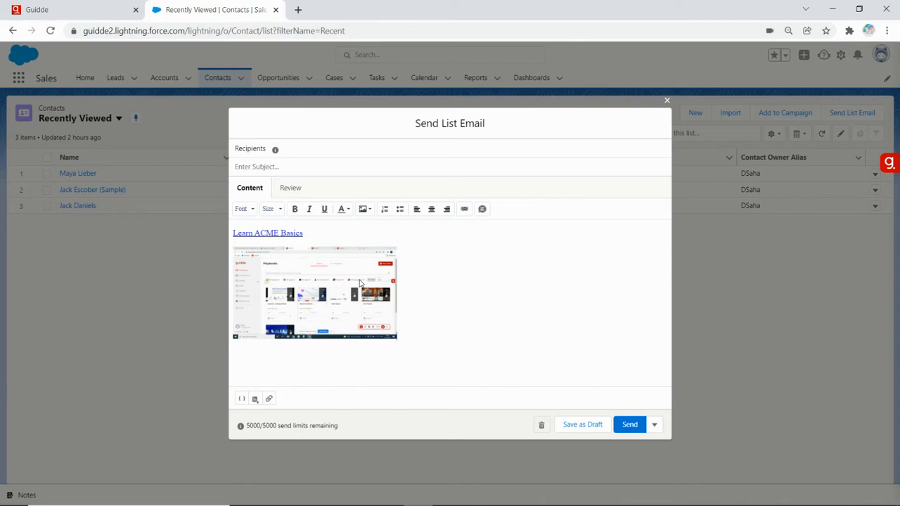
{"action": "mouse_move", "coordinate": [255, 399]}
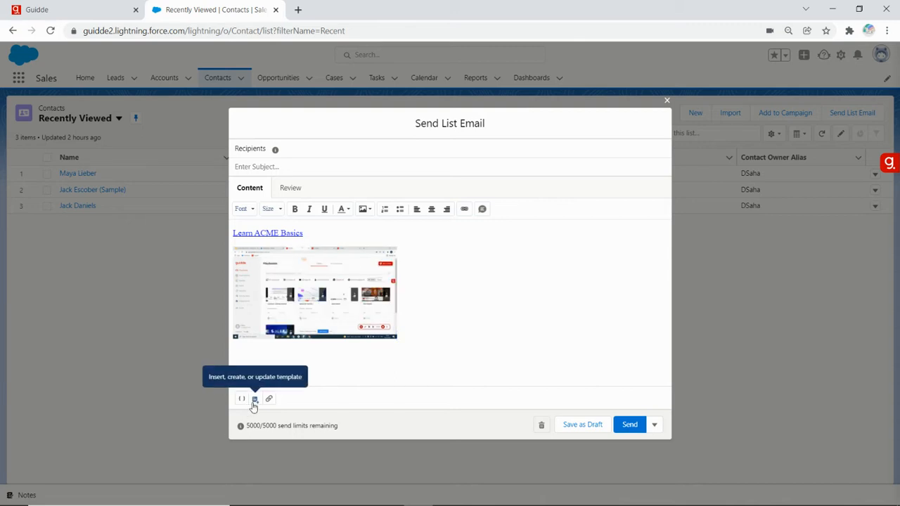
{"action": "left_click", "coordinate": [255, 399]}
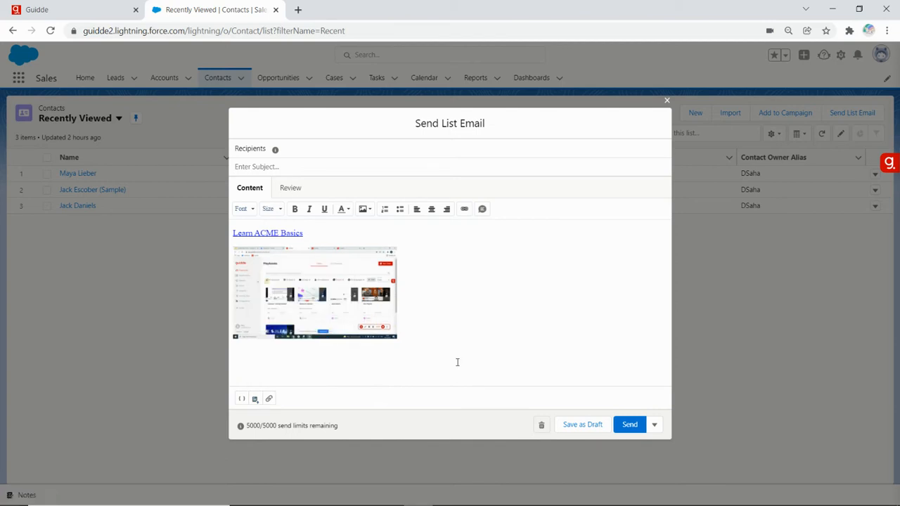
{"action": "mouse_move", "coordinate": [255, 399]}
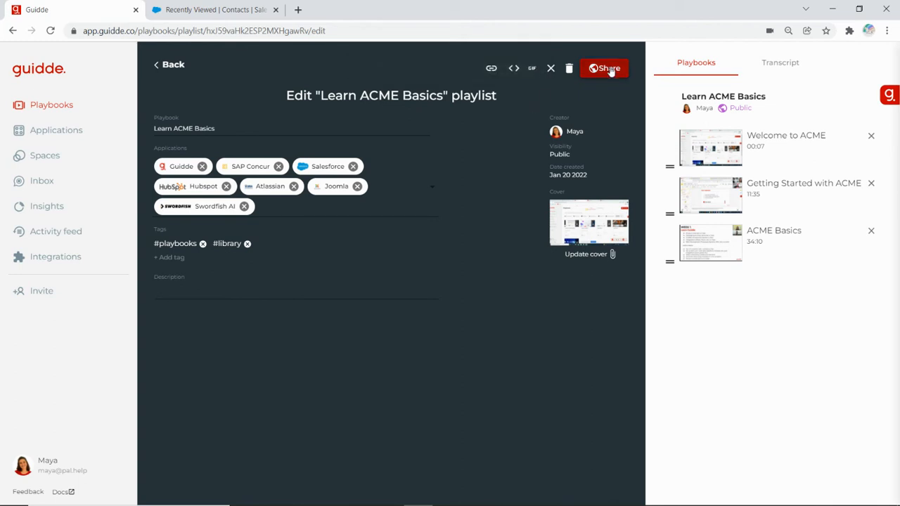
Copy the ACME tracking link from the playlist's Share options and return to Salesforce.
{"action": "left_click", "coordinate": [604, 68]}
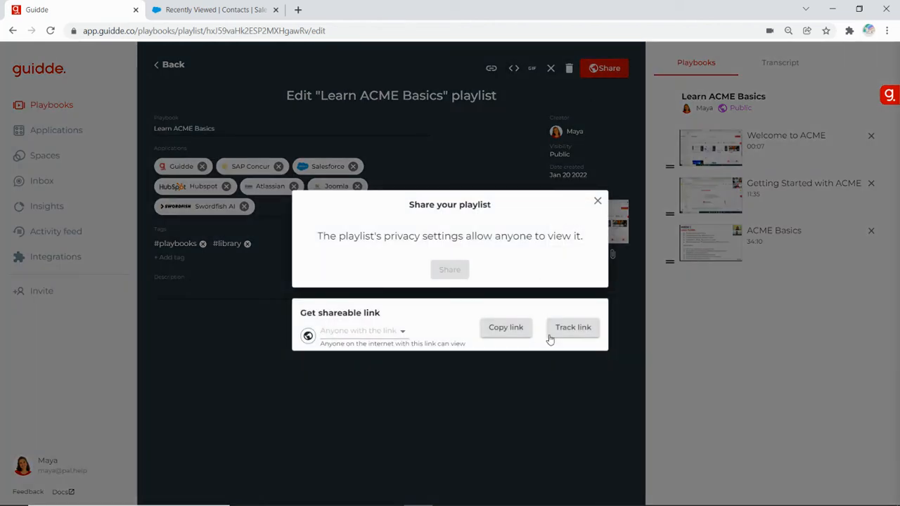
{"action": "left_click", "coordinate": [573, 327]}
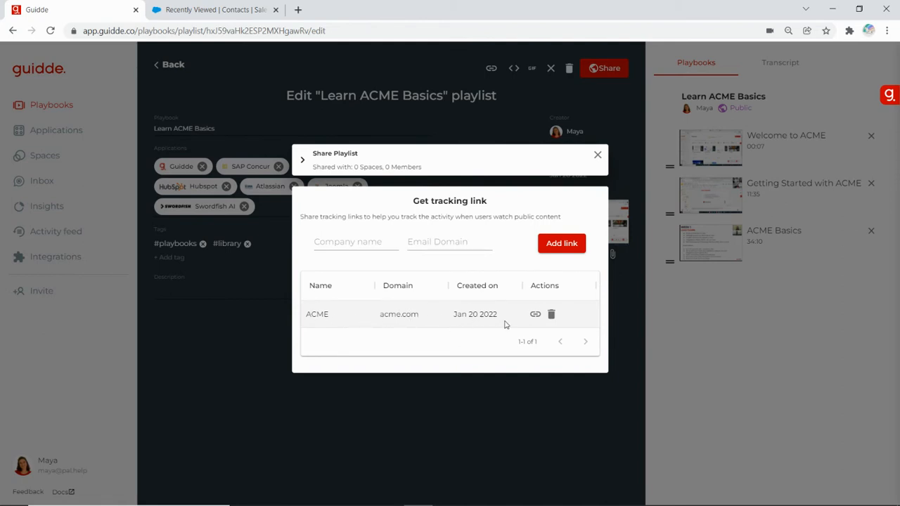
{"action": "mouse_move", "coordinate": [535, 313]}
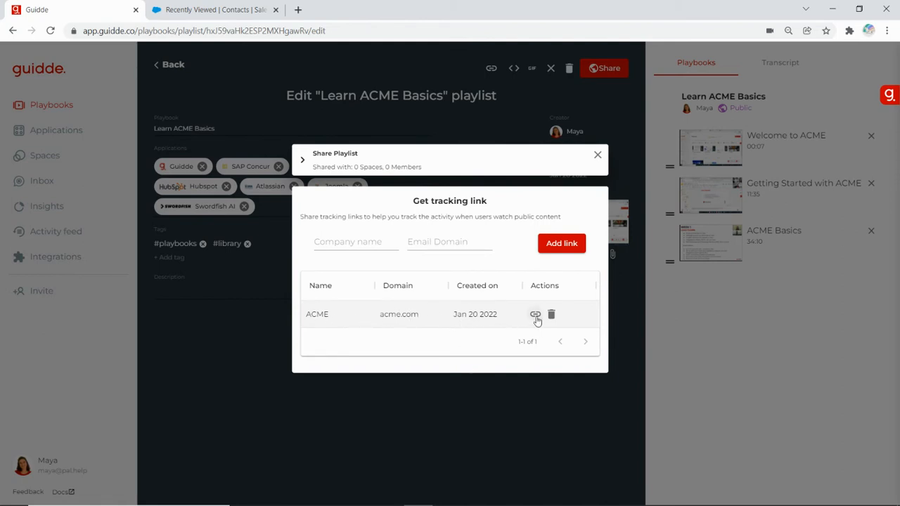
{"action": "left_click", "coordinate": [535, 314]}
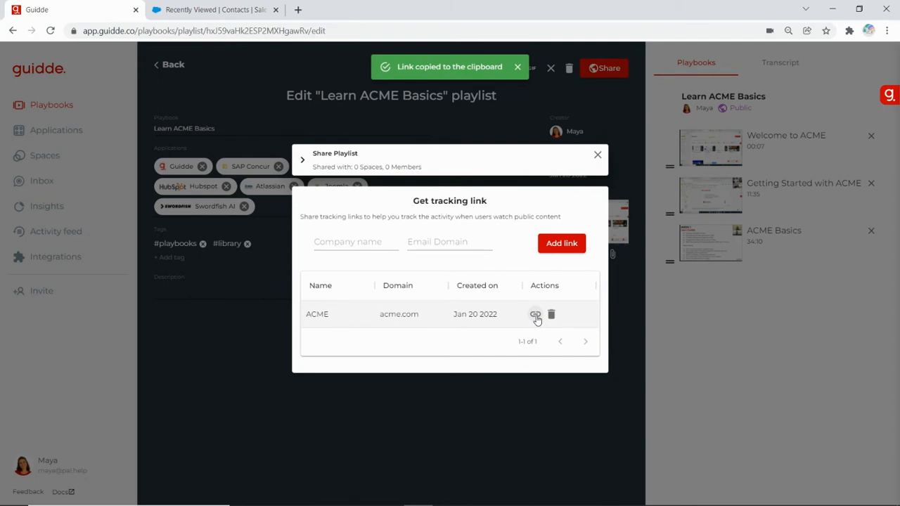
{"action": "left_click", "coordinate": [214, 9]}
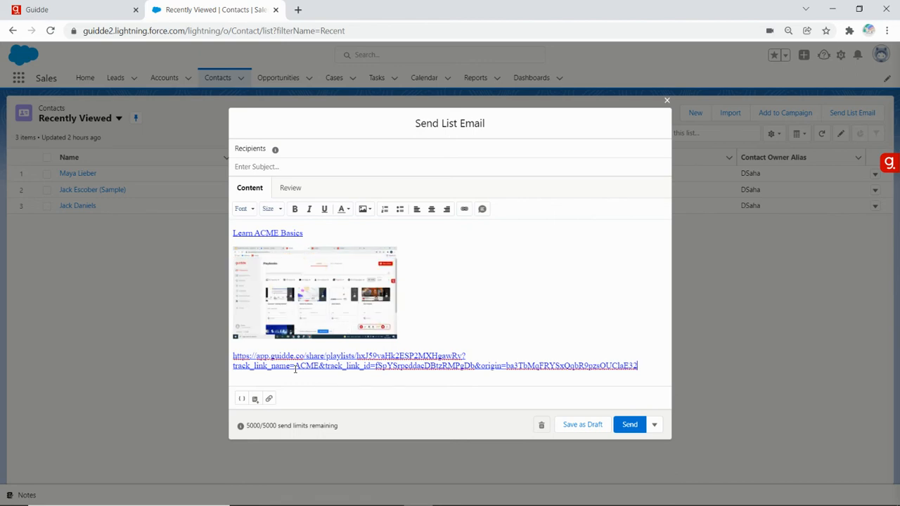
Select the ACME value in the pasted tracking URL's track_link_name parameter.
{"action": "double_click", "coordinate": [528, 366]}
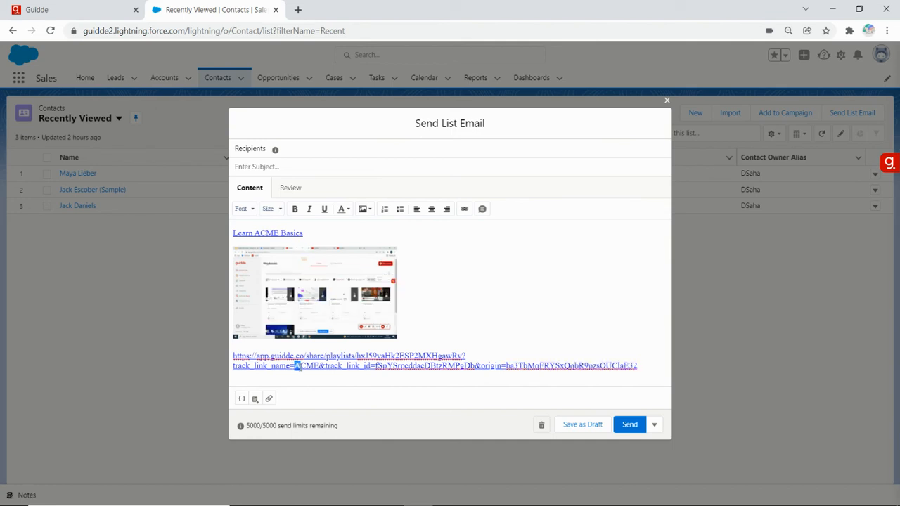
{"action": "double_click", "coordinate": [307, 366]}
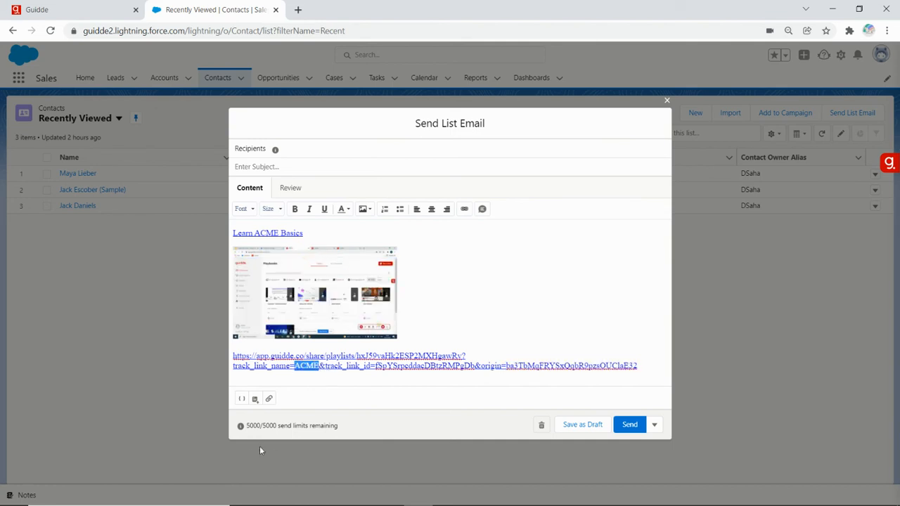
{"action": "mouse_move", "coordinate": [256, 398]}
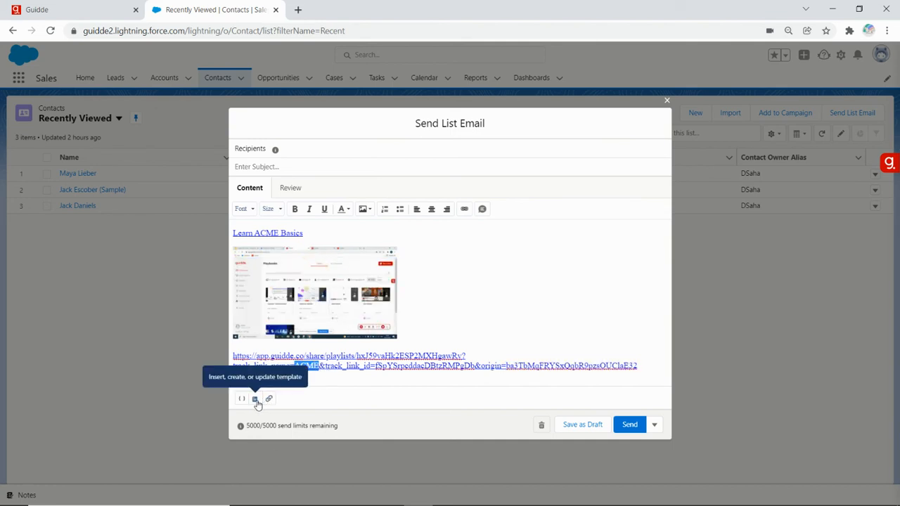
{"action": "mouse_move", "coordinate": [241, 398]}
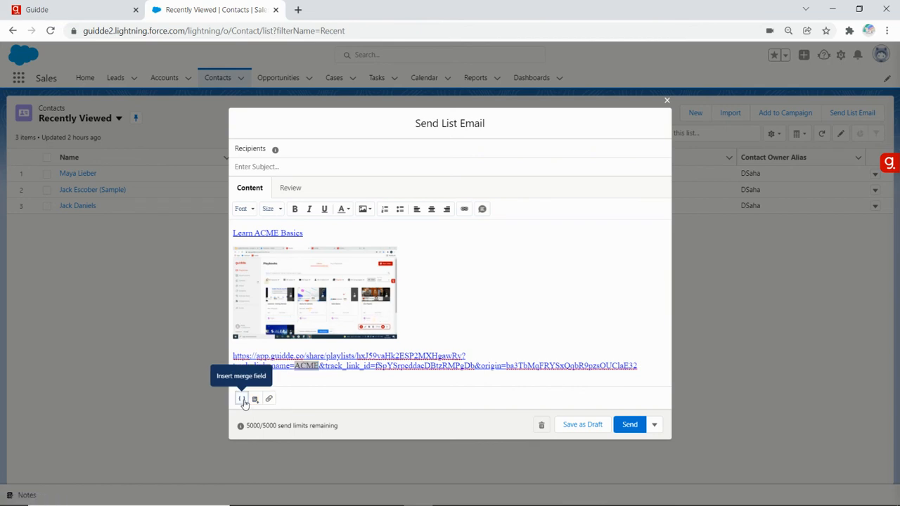
Replace ACME with the Recipient Email merge field, found by searching 'emai'.
{"action": "left_click", "coordinate": [242, 399]}
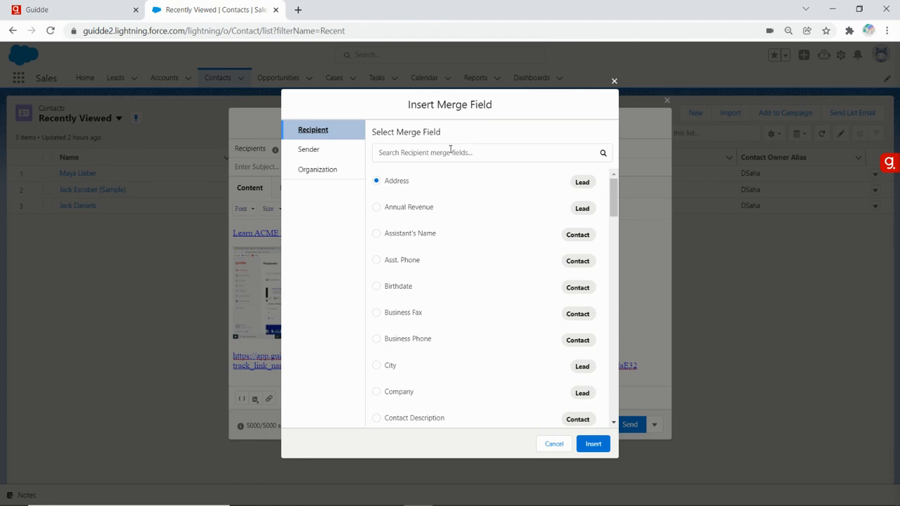
{"action": "type", "text": "emai"}
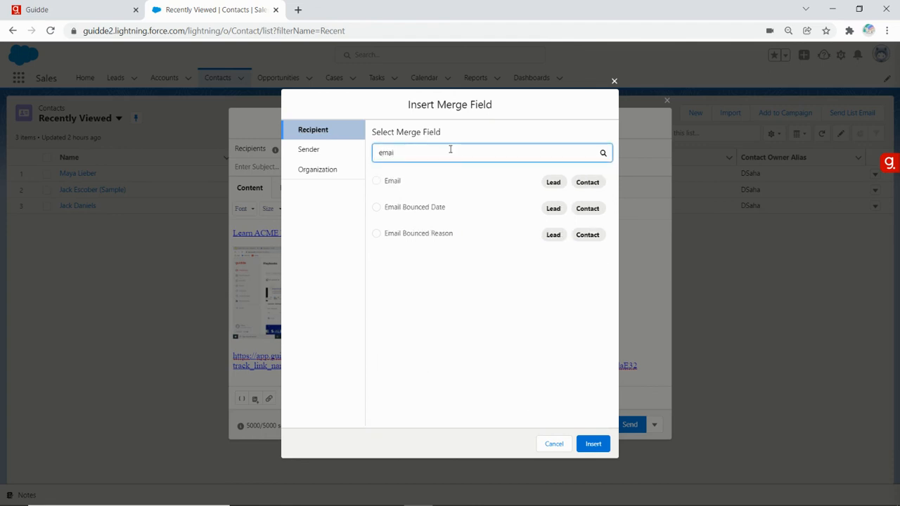
{"action": "left_click", "coordinate": [376, 181]}
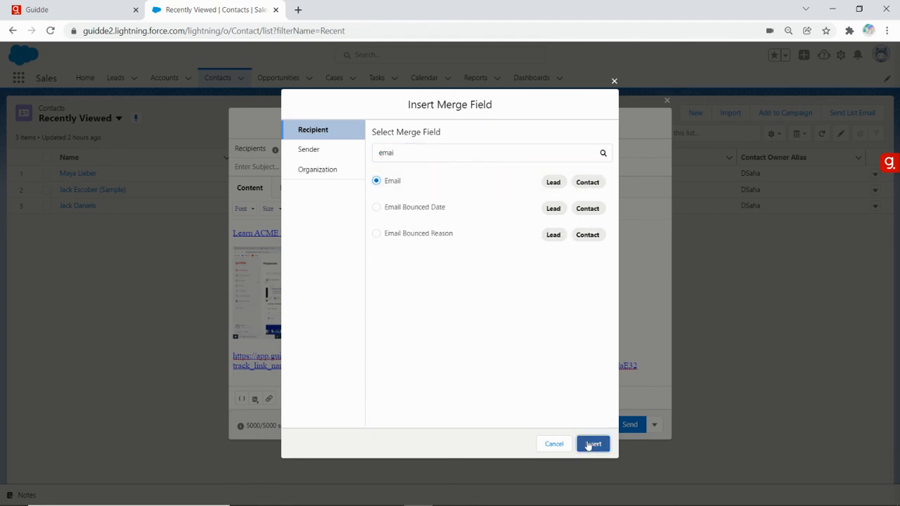
{"action": "left_click", "coordinate": [592, 444]}
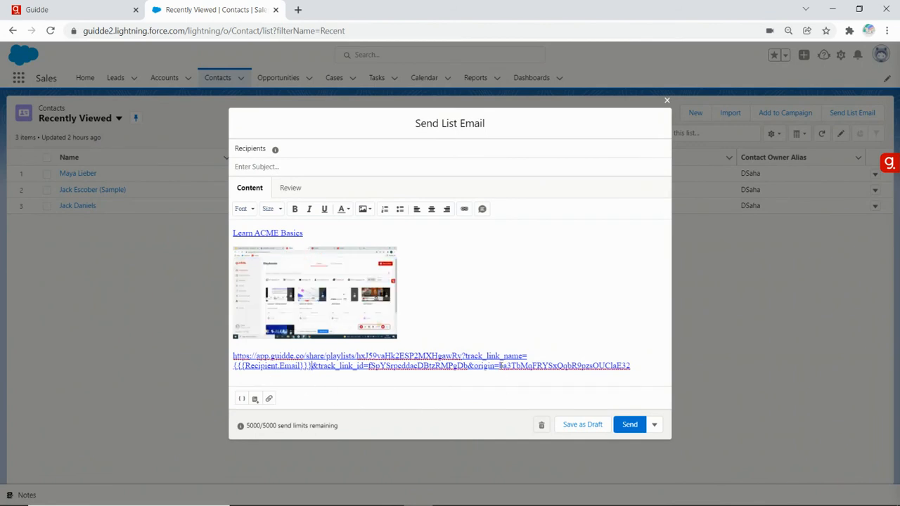
{"action": "mouse_move", "coordinate": [254, 399]}
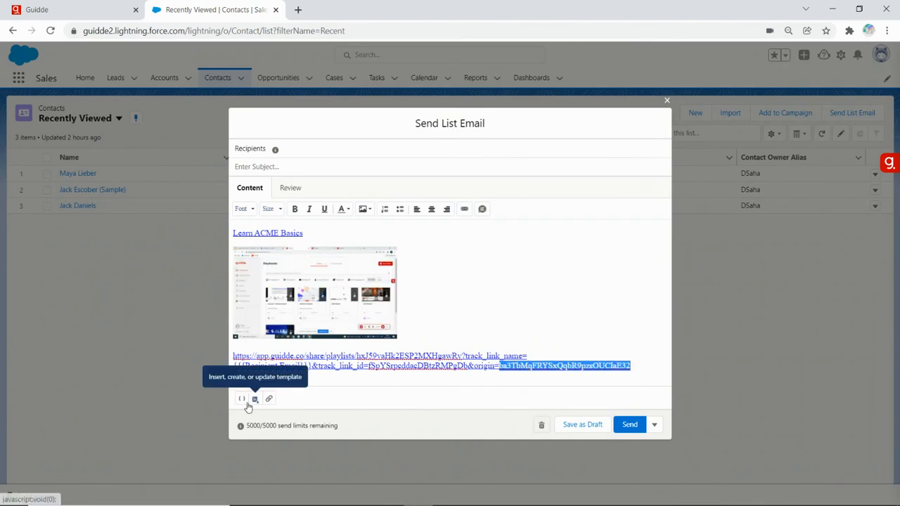
Insert the Sender Email merge field, searched as 'email', for the origin value.
{"action": "left_click", "coordinate": [241, 398]}
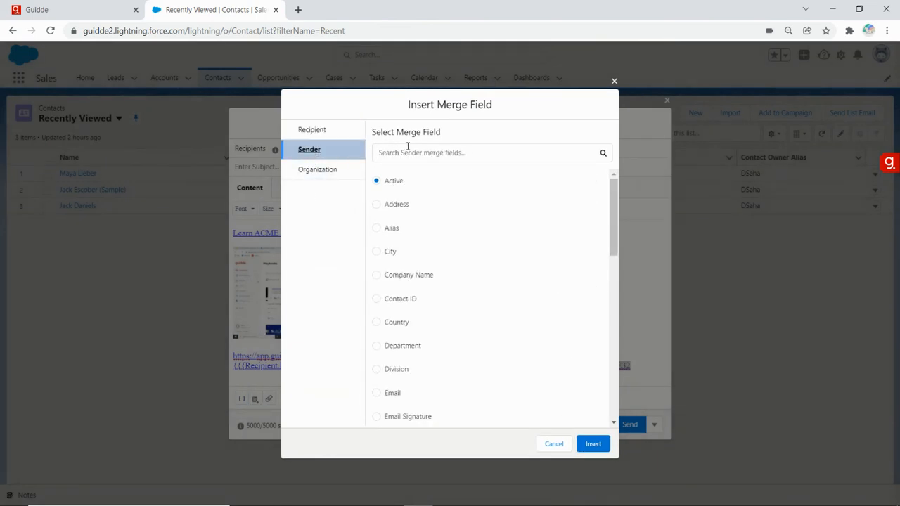
{"action": "type", "text": "email"}
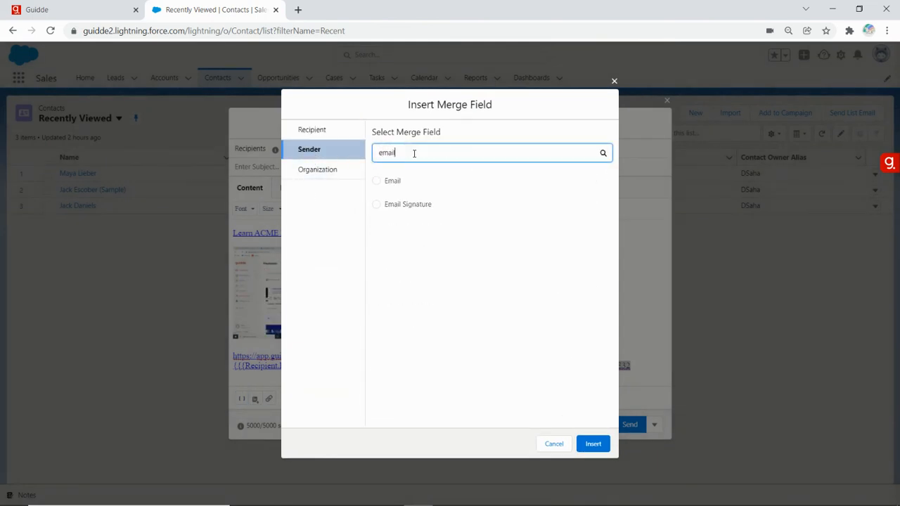
{"action": "left_click", "coordinate": [376, 181]}
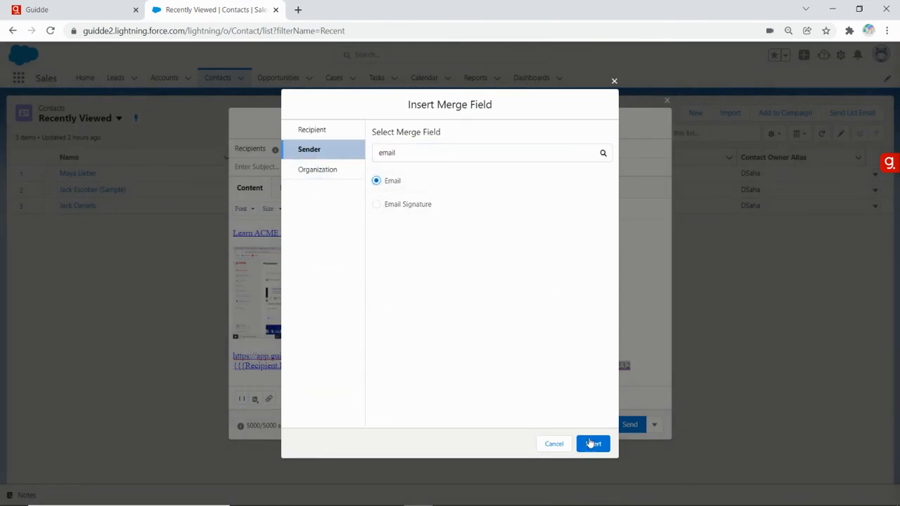
{"action": "left_click", "coordinate": [593, 444]}
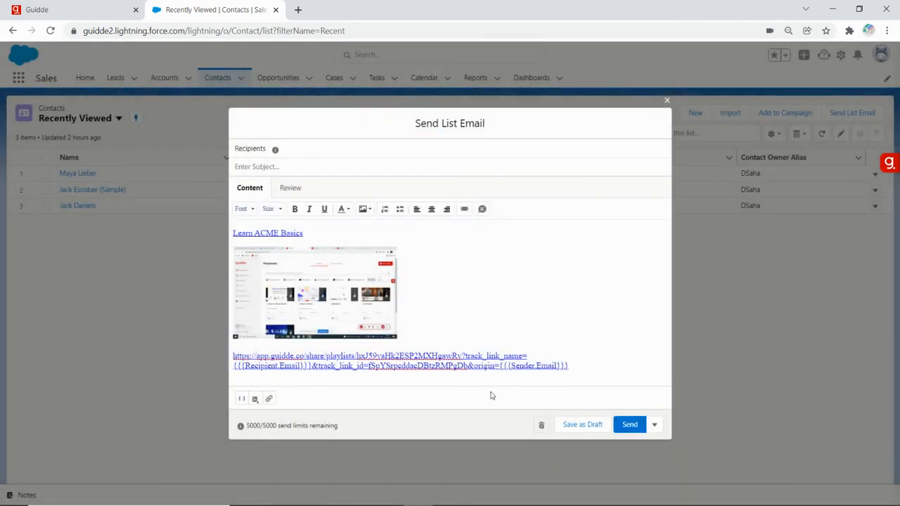
Move the tracking URL onto the 'Learn ACME Basics' text as its link address.
{"action": "left_click_drag", "start_coordinate": [447, 366], "coordinate": [570, 366]}
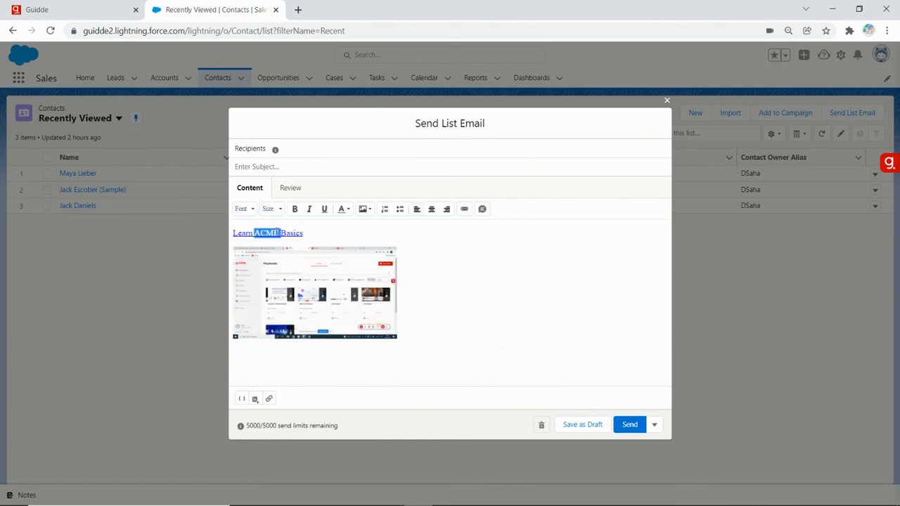
{"action": "left_click", "coordinate": [464, 209]}
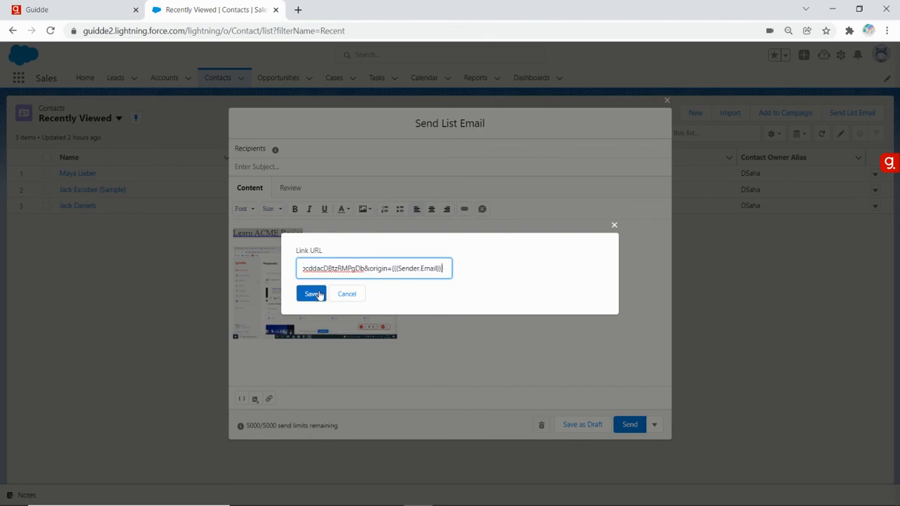
{"action": "left_click", "coordinate": [311, 293]}
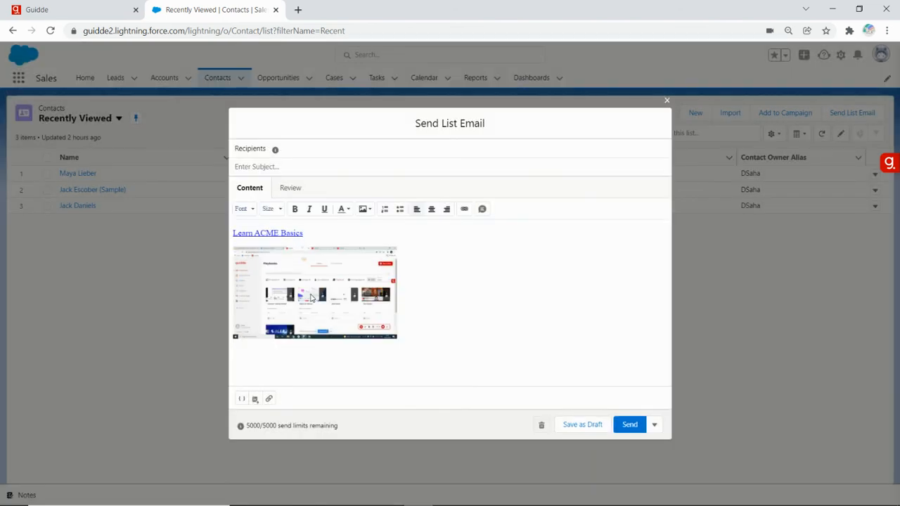